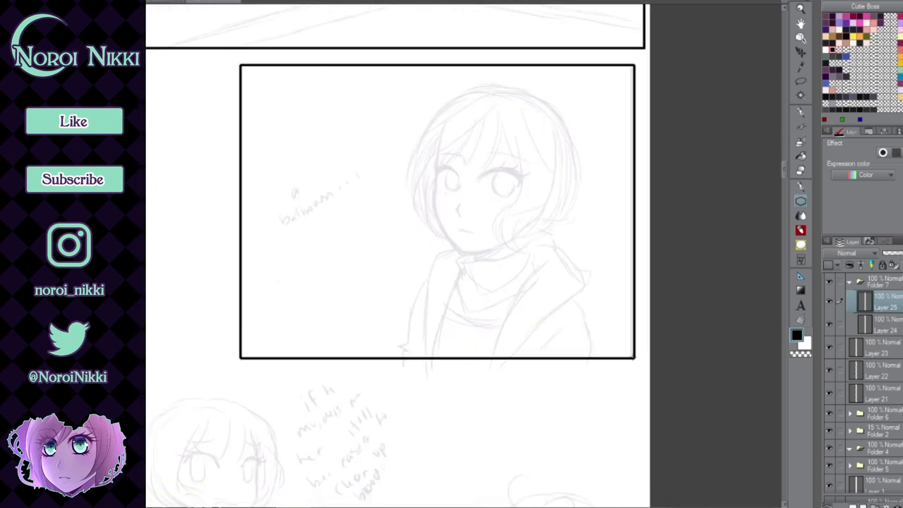
Scroll down the page while drawing bold black borders around each sketched panel.
scroll("down", 3)
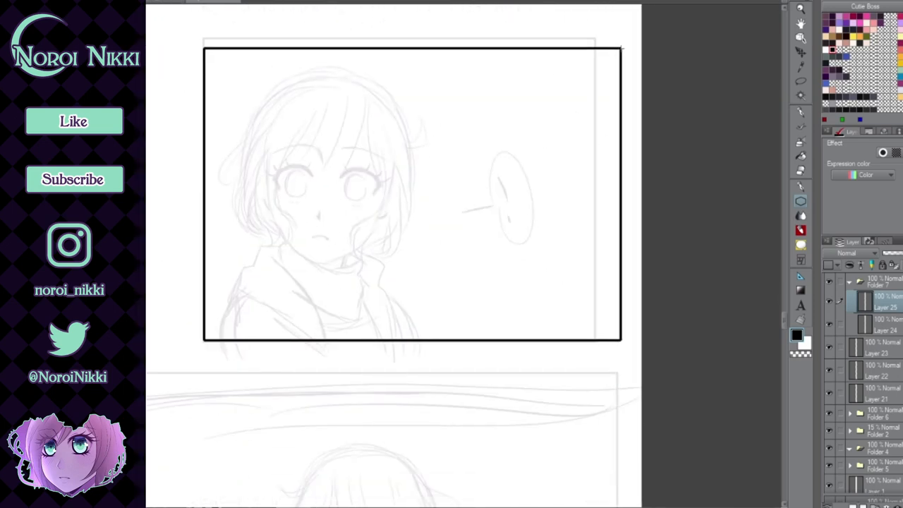
scroll("down", 3)
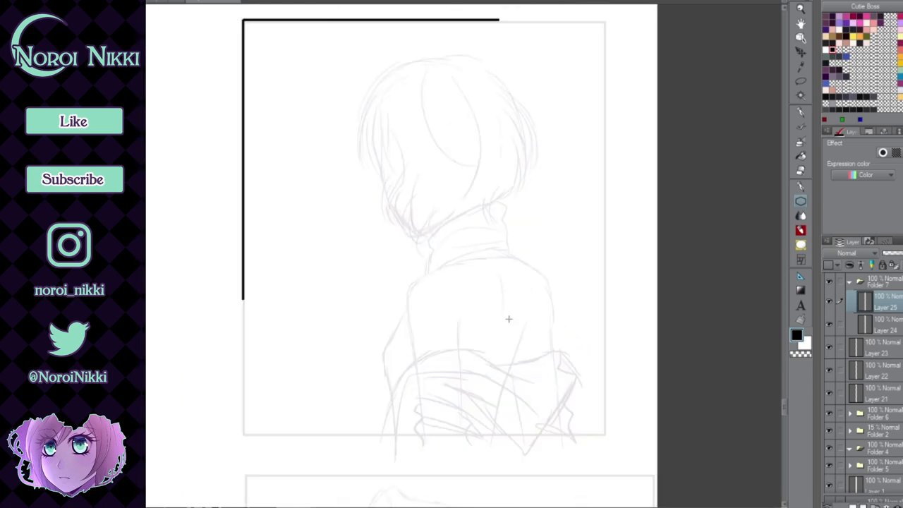
scroll("down", 3)
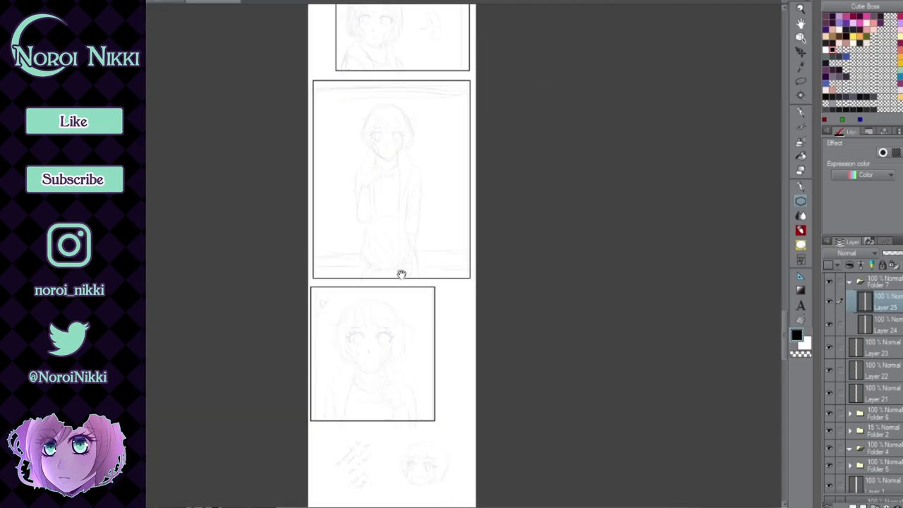
scroll("down", 3)
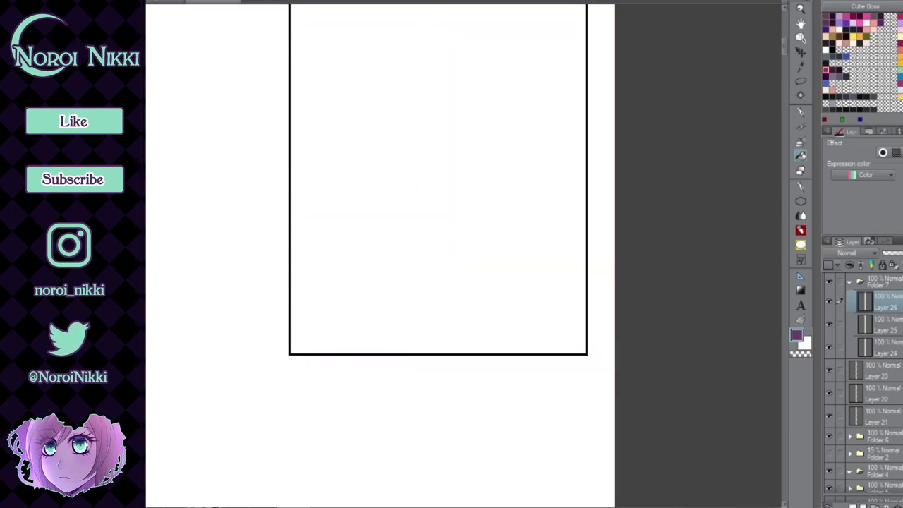
mouse_move(267, 301)
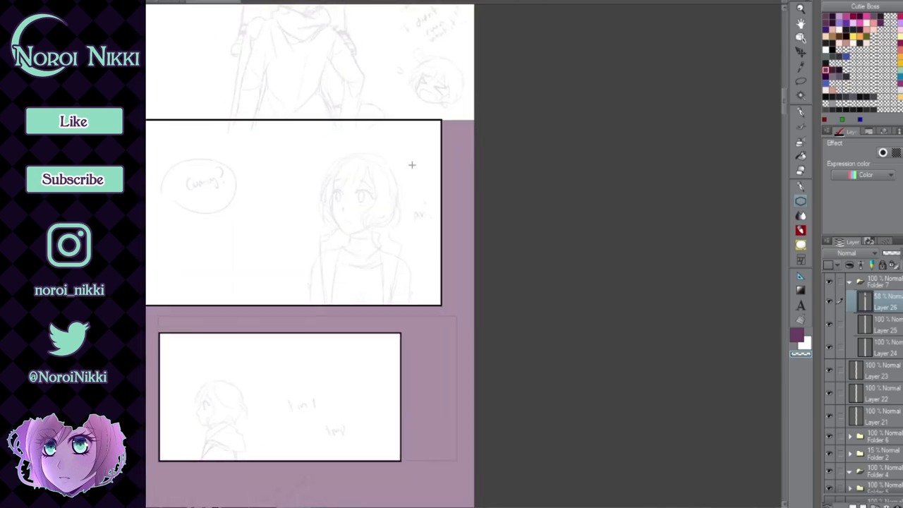
Scroll the page while filling the gutters on Layer 26 with purple at about 48% opacity.
scroll("down", 3)
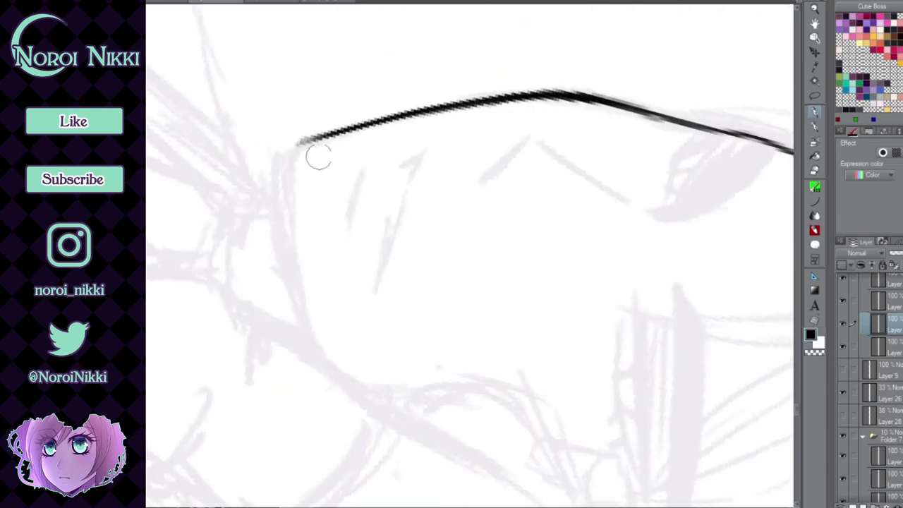
Ink black lines over the sketched collar, tie and jacket outline.
left_click_drag(317, 155, 325, 416)
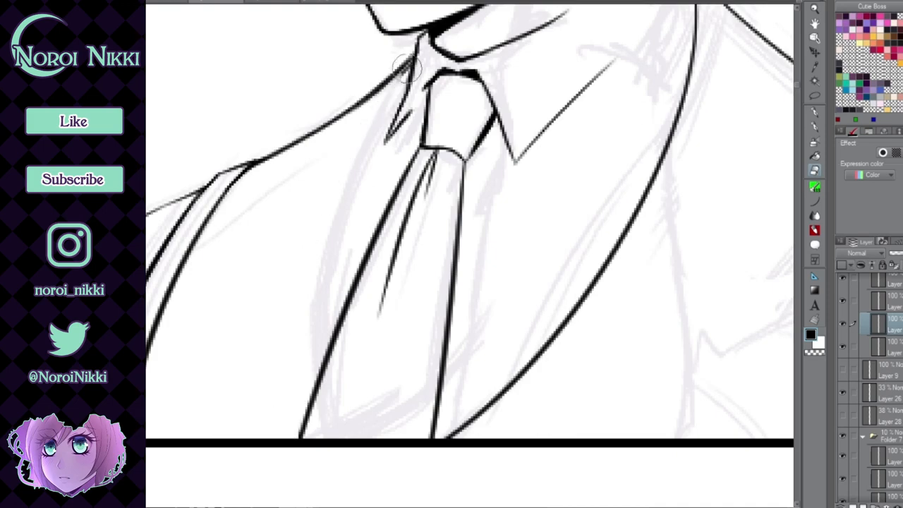
left_click_drag(406, 68, 295, 453)
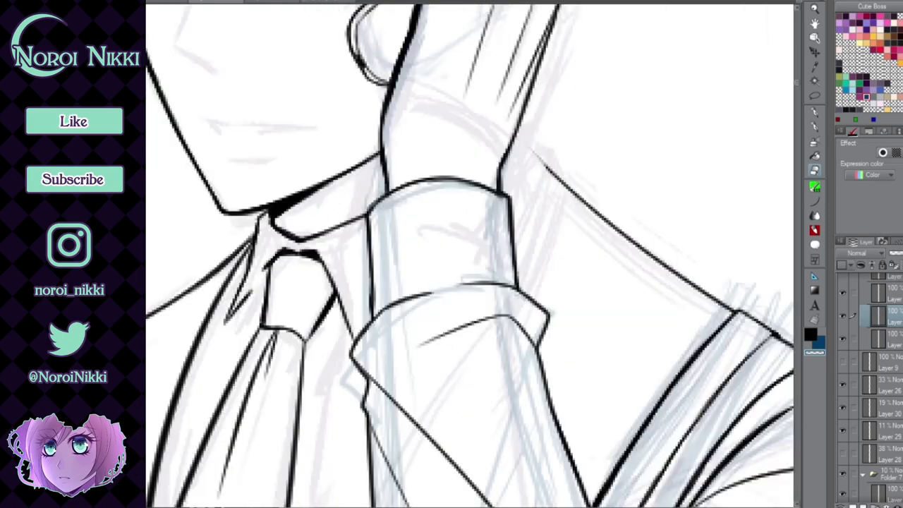
Ink the outlines of the hand at the tie and the shirt cuff.
left_click_drag(381, 345, 490, 233)
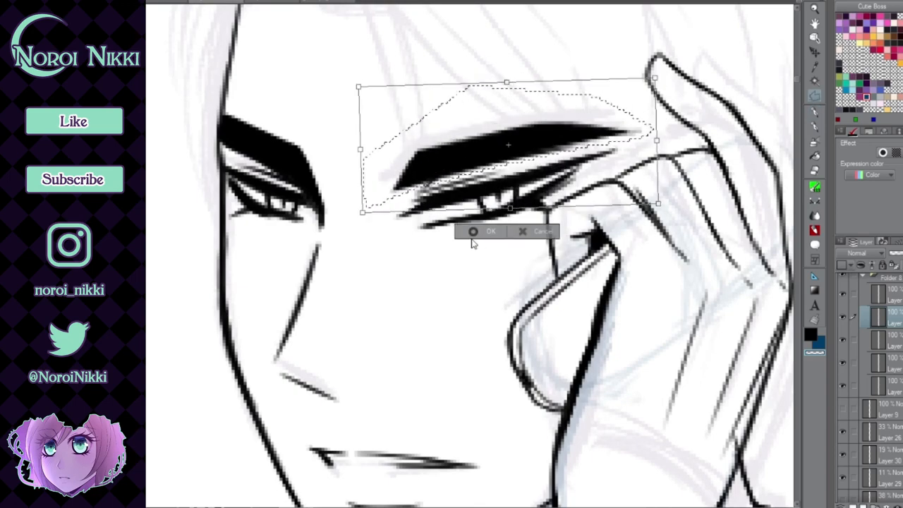
Confirm the reshaped eyebrow transform on the man's face.
left_click(473, 231)
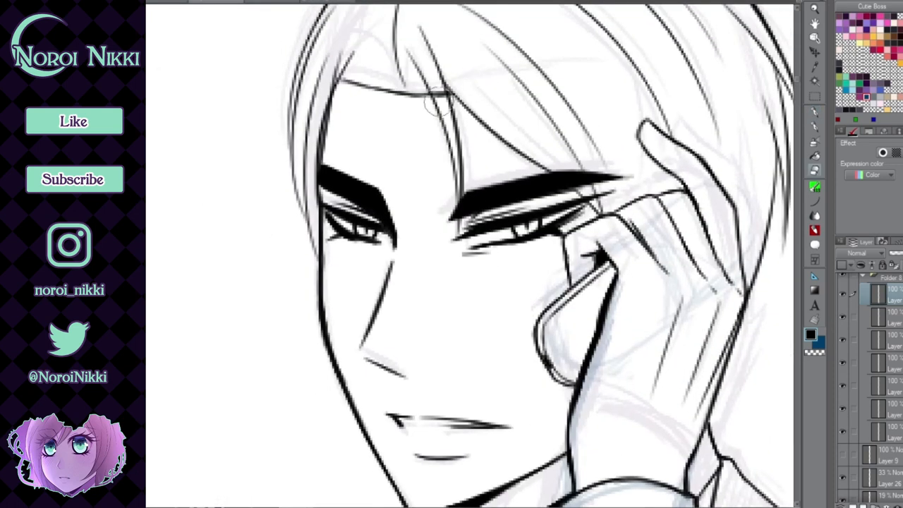
mouse_move(503, 152)
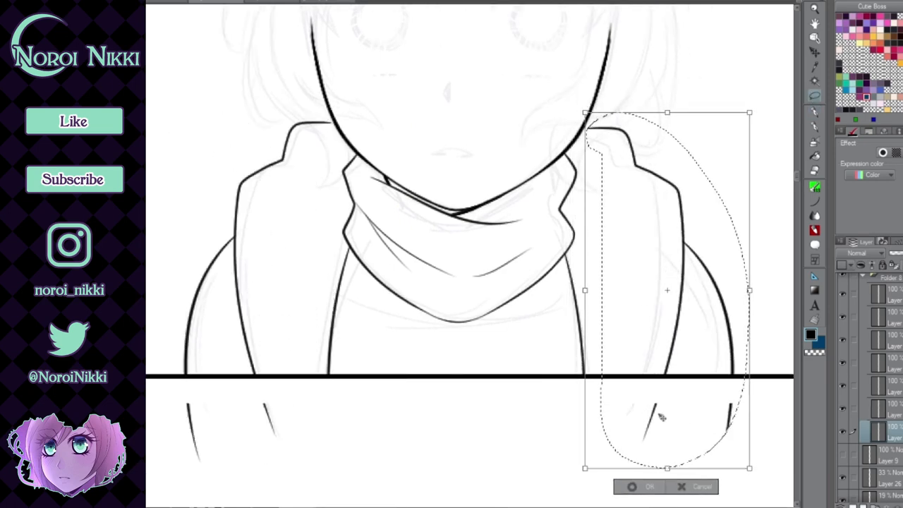
Confirm the transform repositioning the jacket's right-edge lines.
left_click(631, 486)
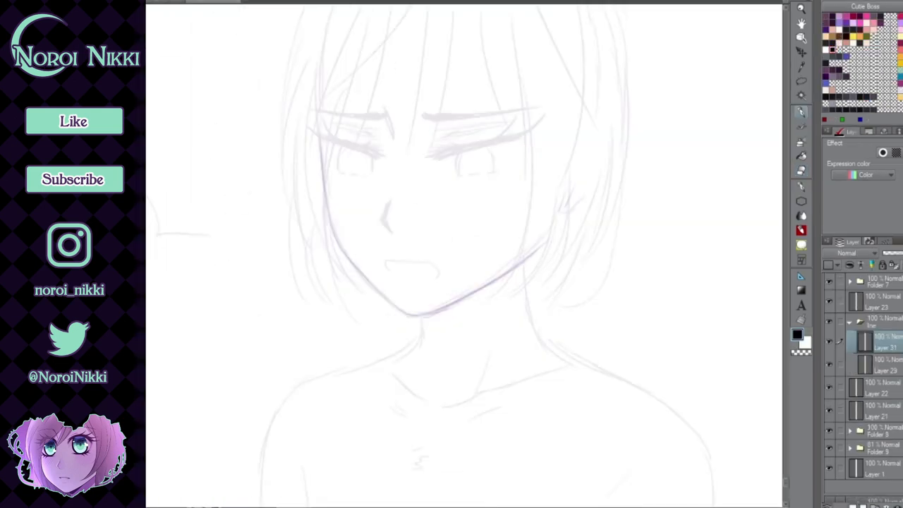
Ink the short-haired character's jawline, cheek and neck over the sketch.
left_click_drag(247, 127, 296, 314)
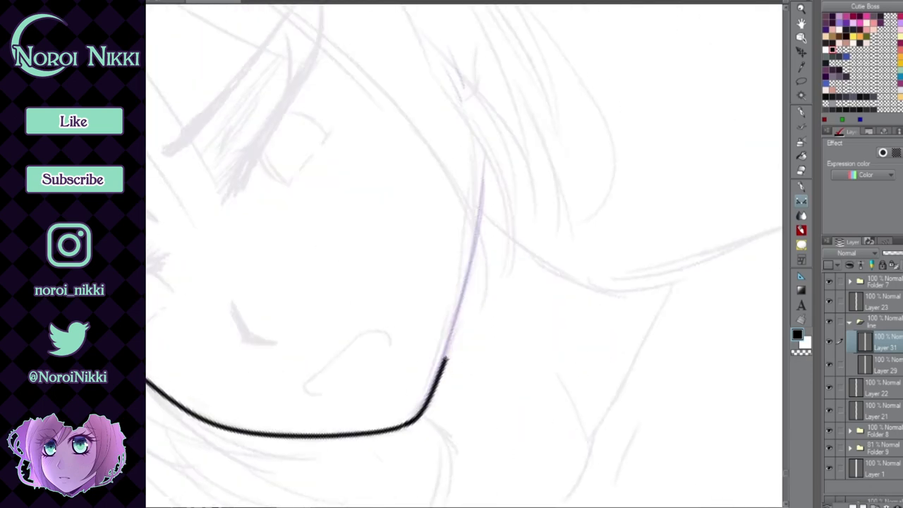
left_click_drag(451, 353, 353, 201)
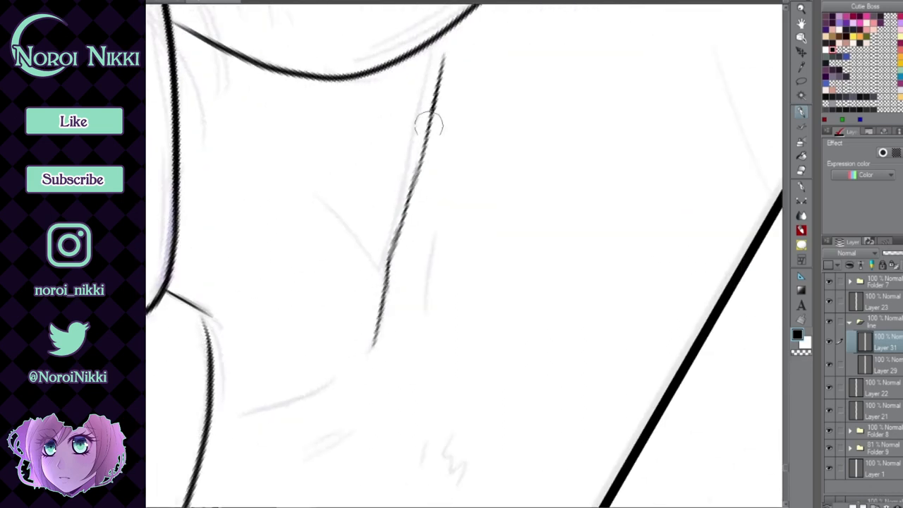
left_click_drag(427, 123, 374, 346)
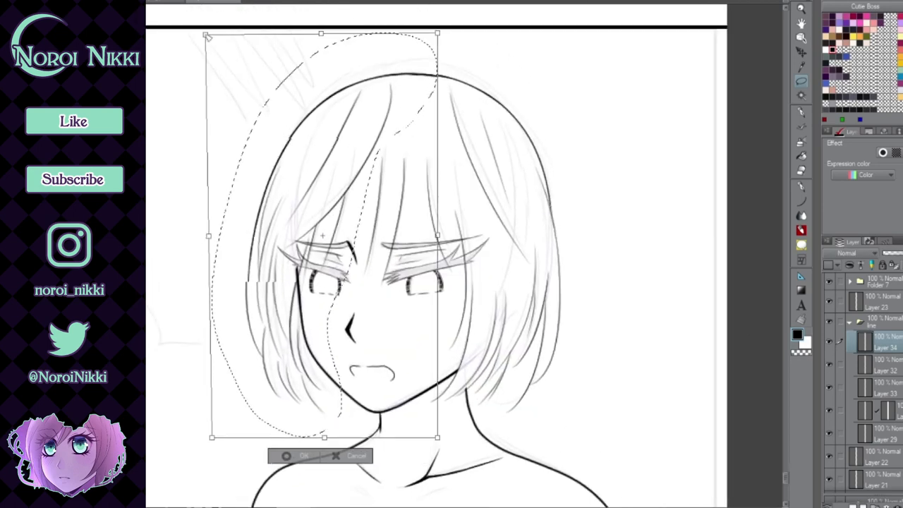
Apply the Free Transform to the left hair strands and bring up the selection menu.
left_click(286, 455)
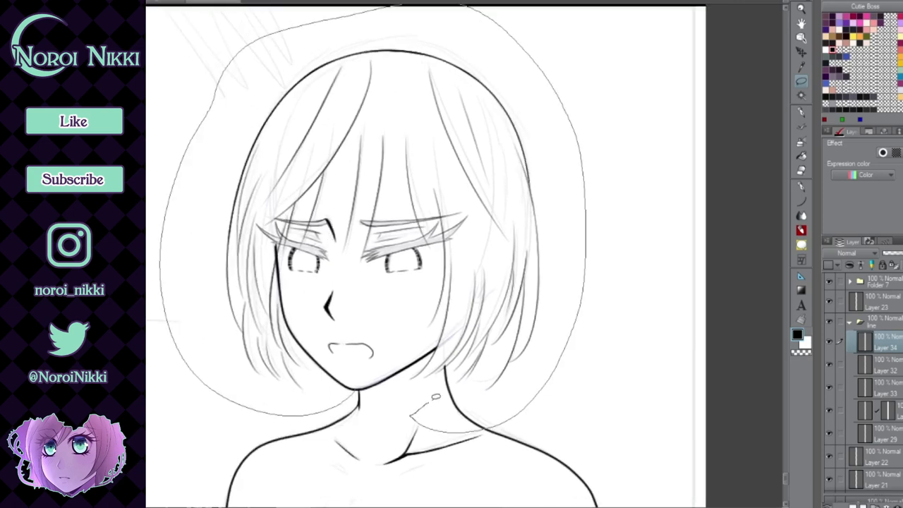
right_click(394, 399)
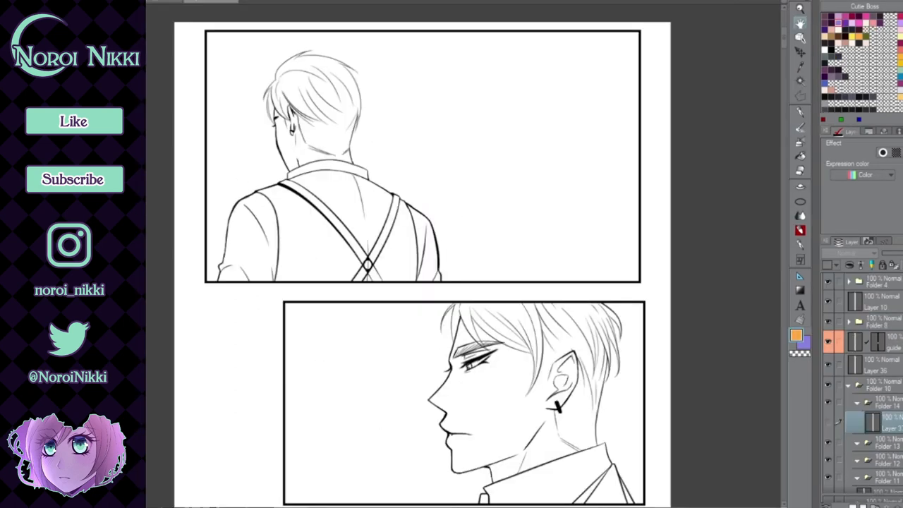
Scroll down the zoomed-out canvas to review the finished inked panels.
scroll("down", 3)
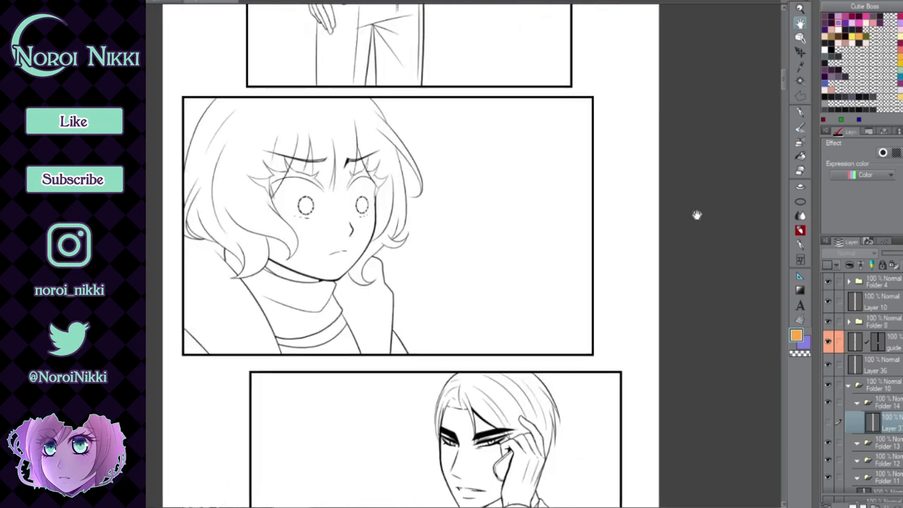